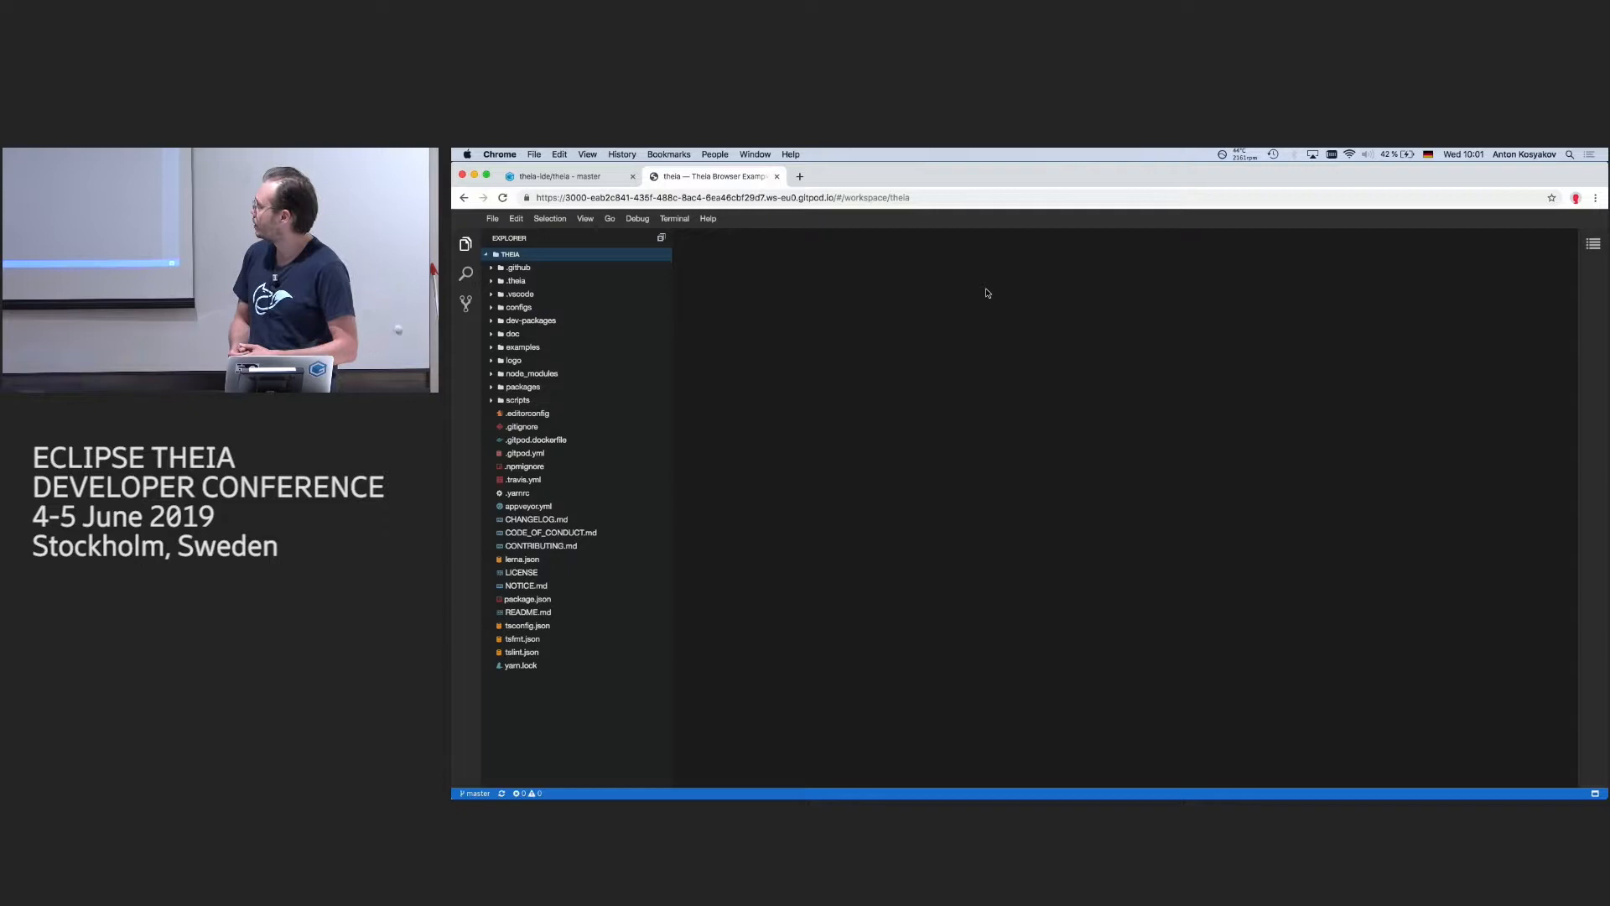
pyautogui.moveTo(949, 309)
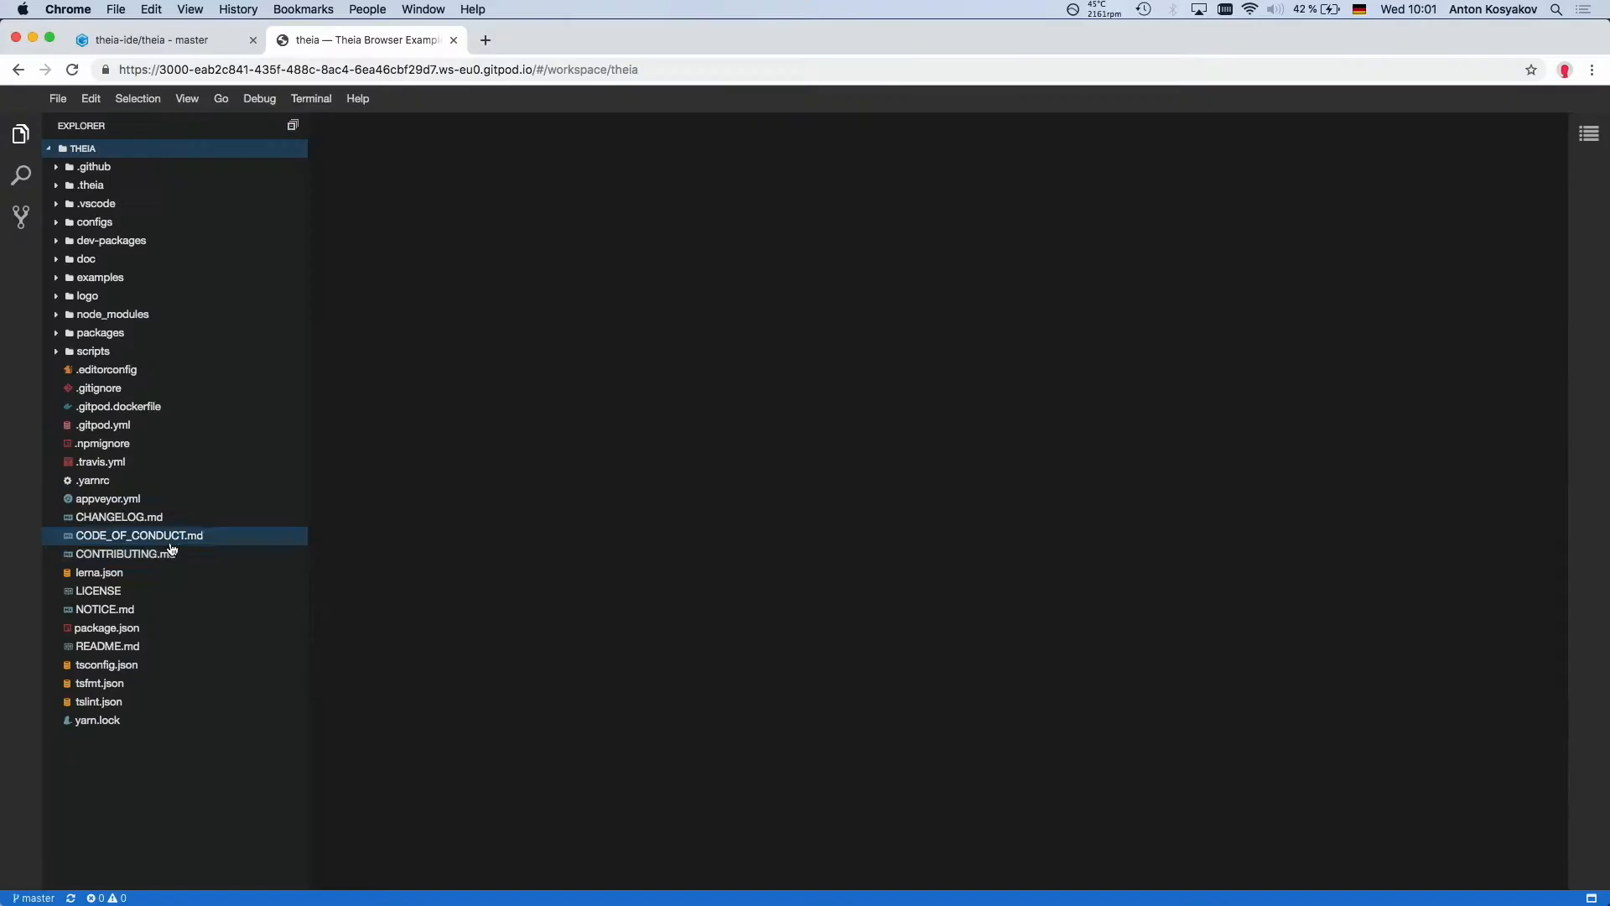
# Step: Open CONTRIBUTING.md from the Explorer in the editor
pyautogui.doubleClick(126, 554)
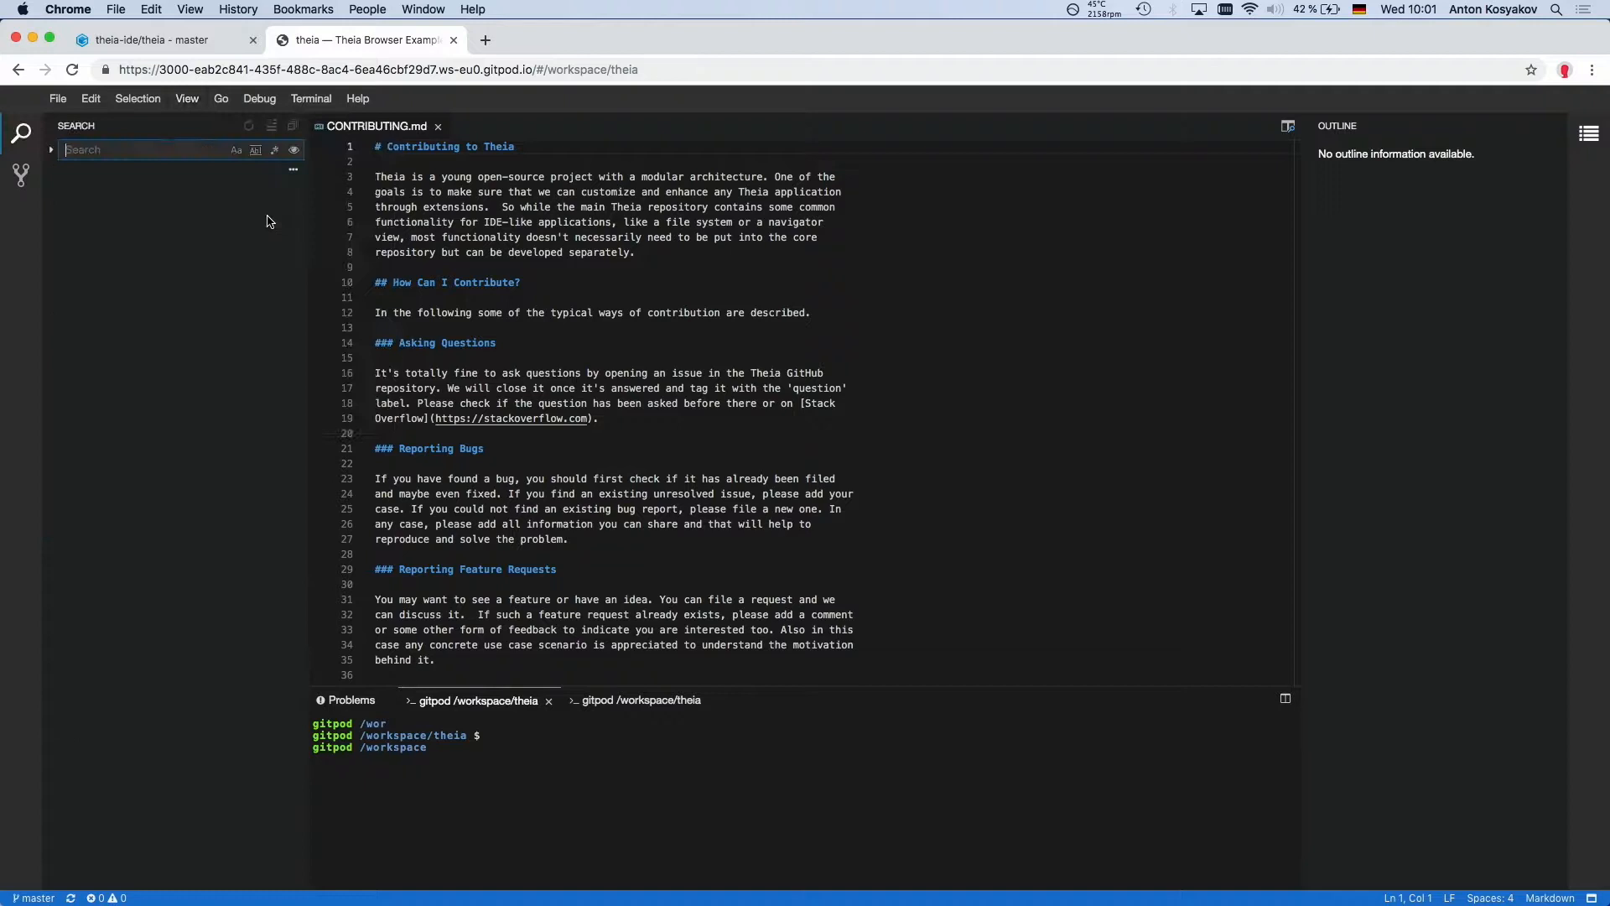
# Step: Return to the Explorer workspace file tree
pyautogui.click(186, 97)
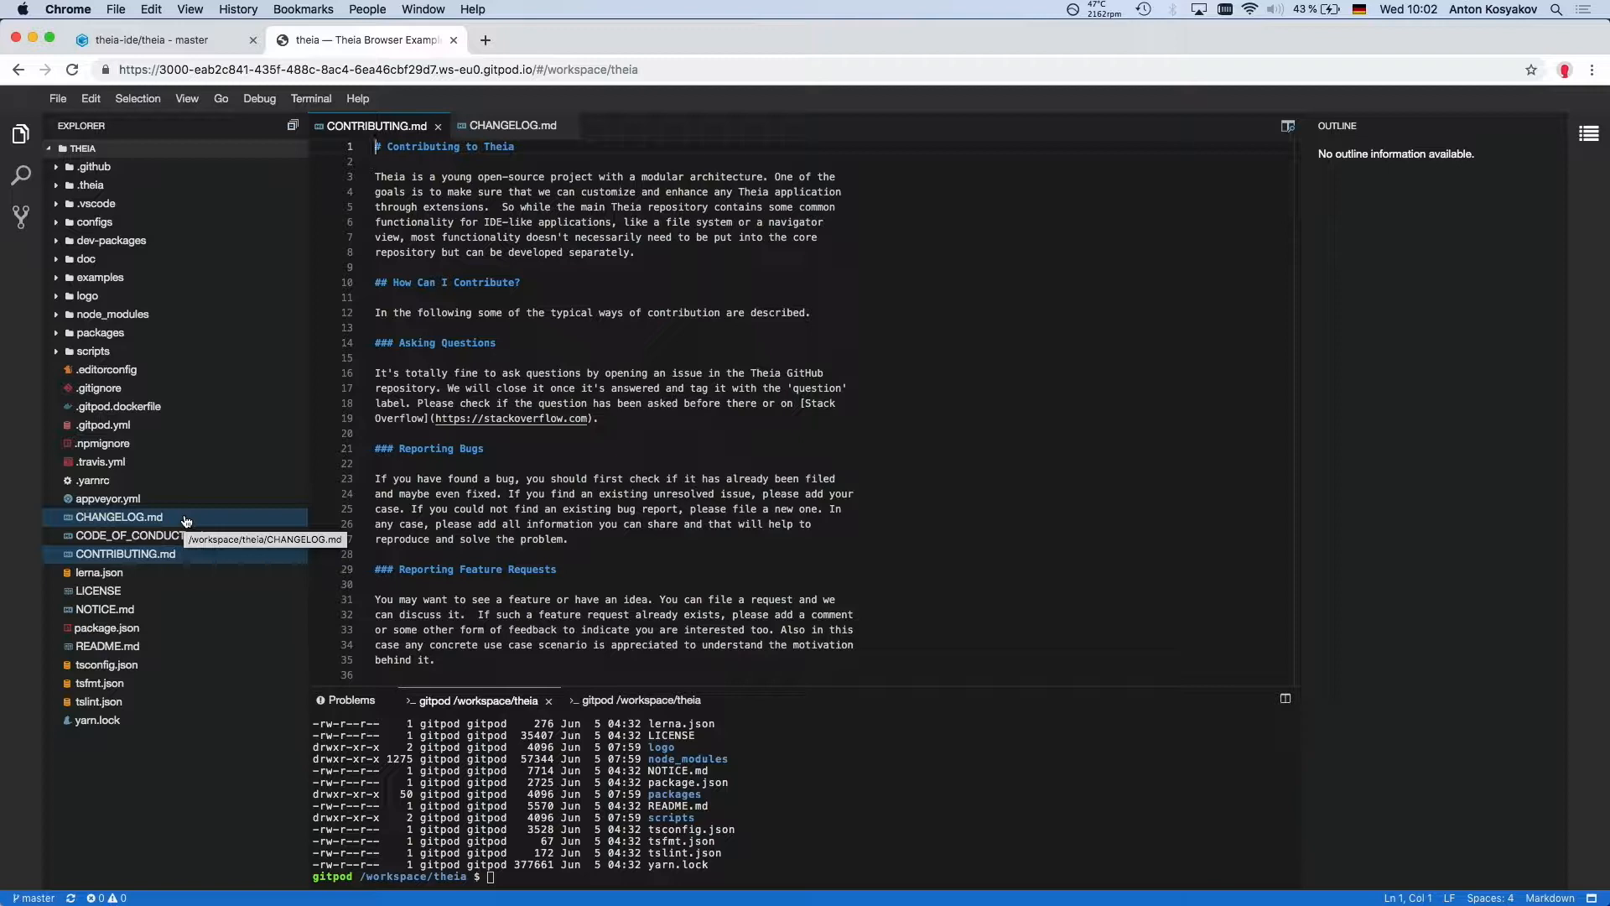
# Step: Show a rendered Preview of CHANGELOG.md beside the editor via Open With
pyautogui.rightClick(119, 517)
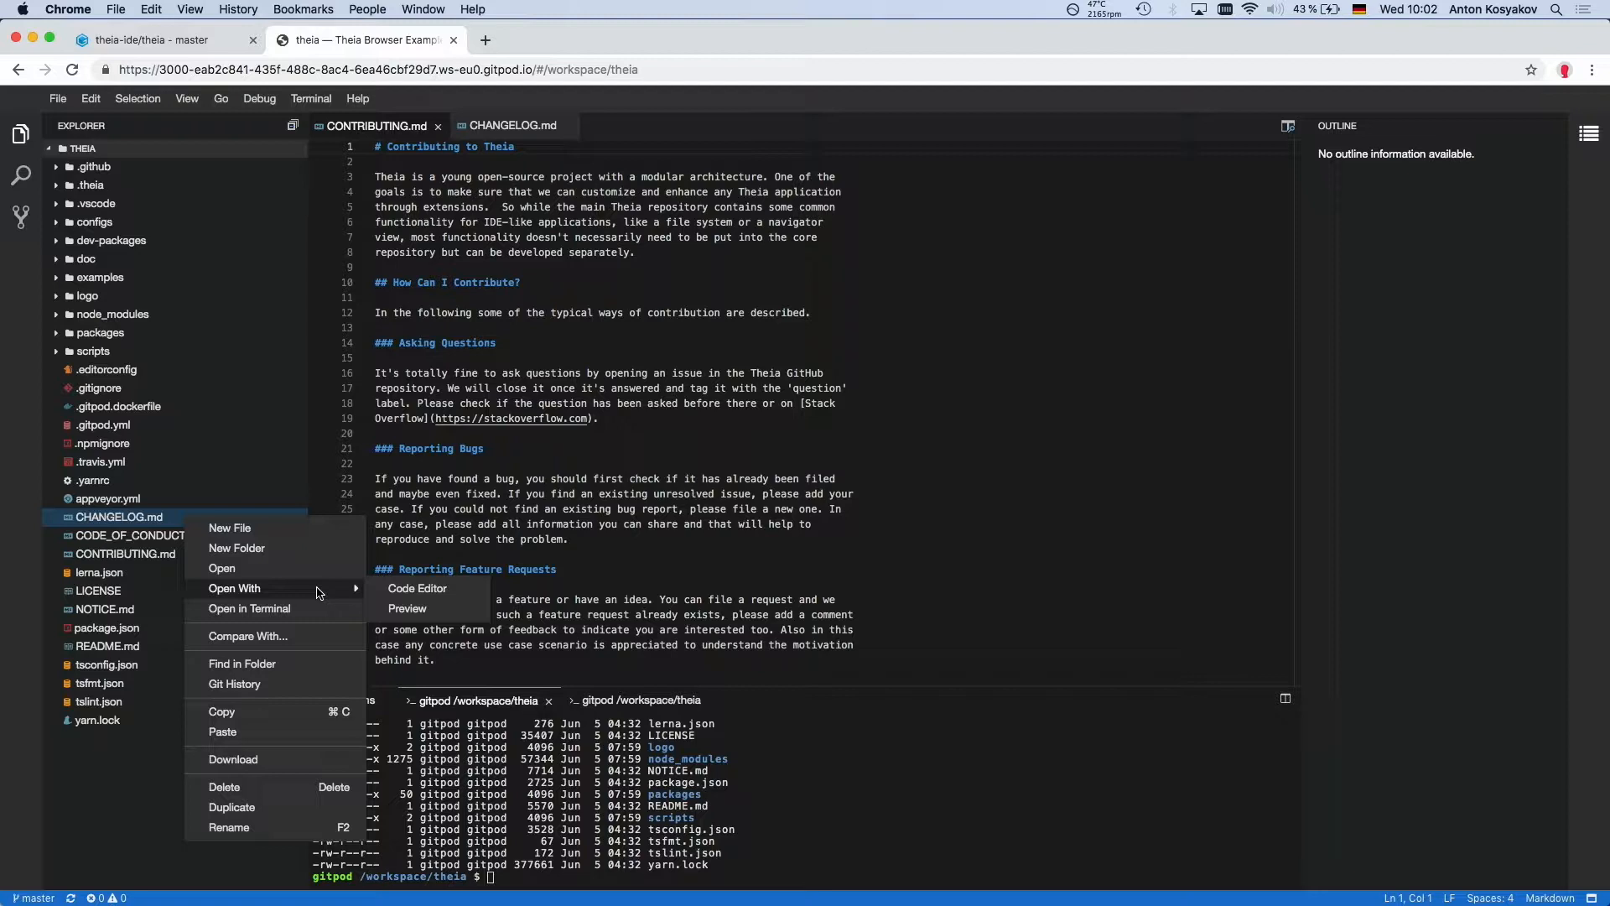
pyautogui.click(408, 607)
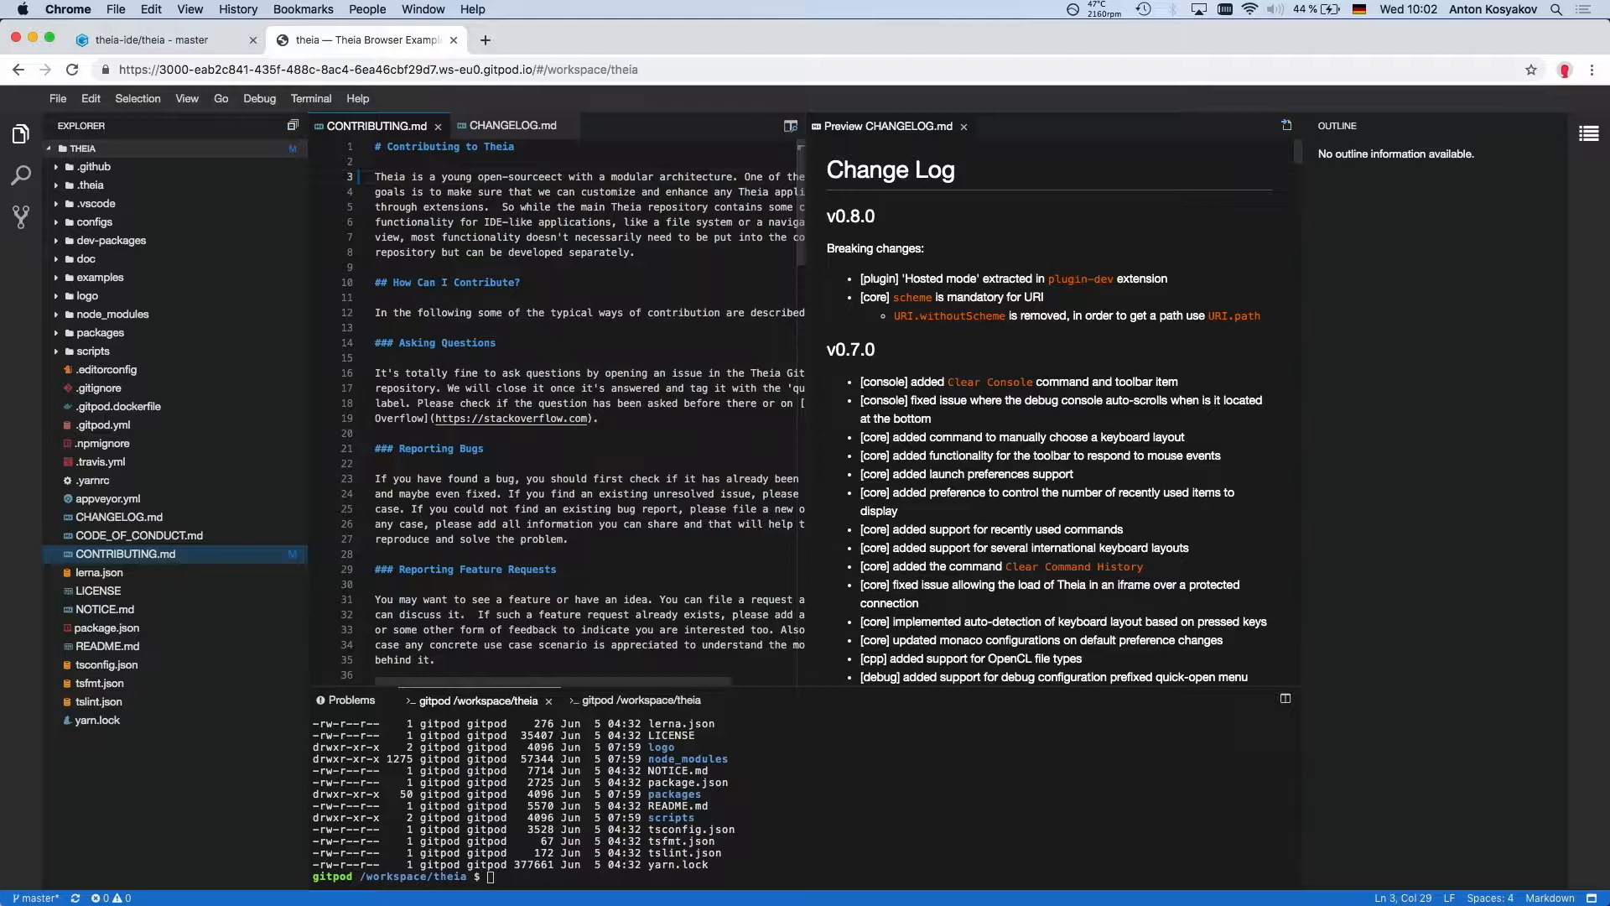
# Step: Select CONTRIBUTING.md in the Explorer for renaming to Foo.md
pyautogui.click(107, 499)
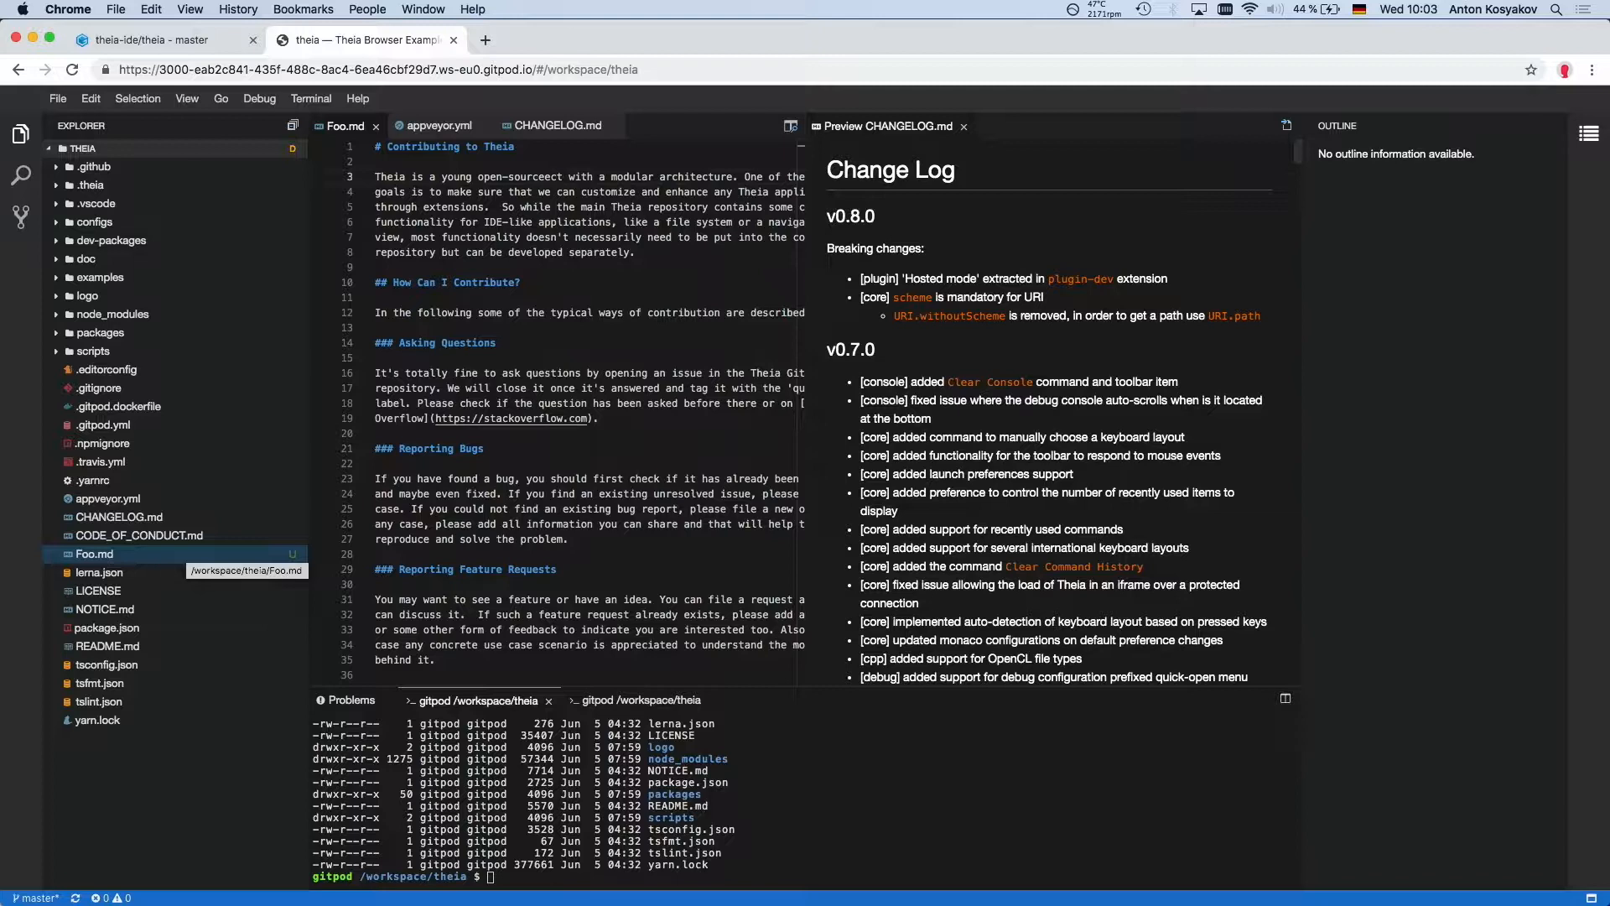
pyautogui.click(121, 517)
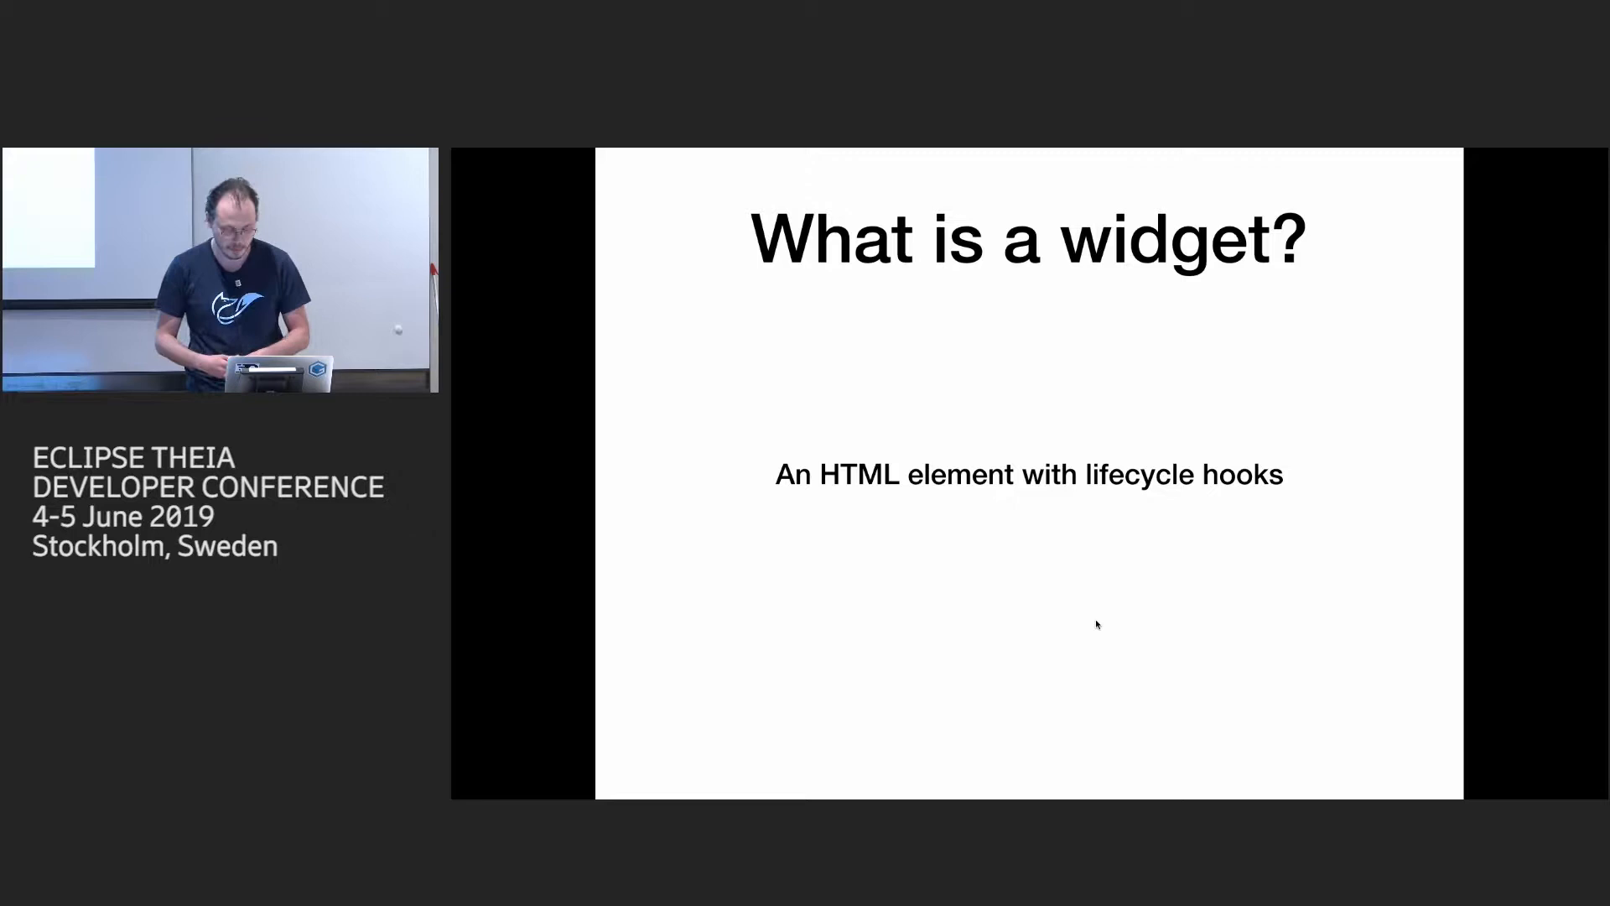
pyautogui.press('Right')
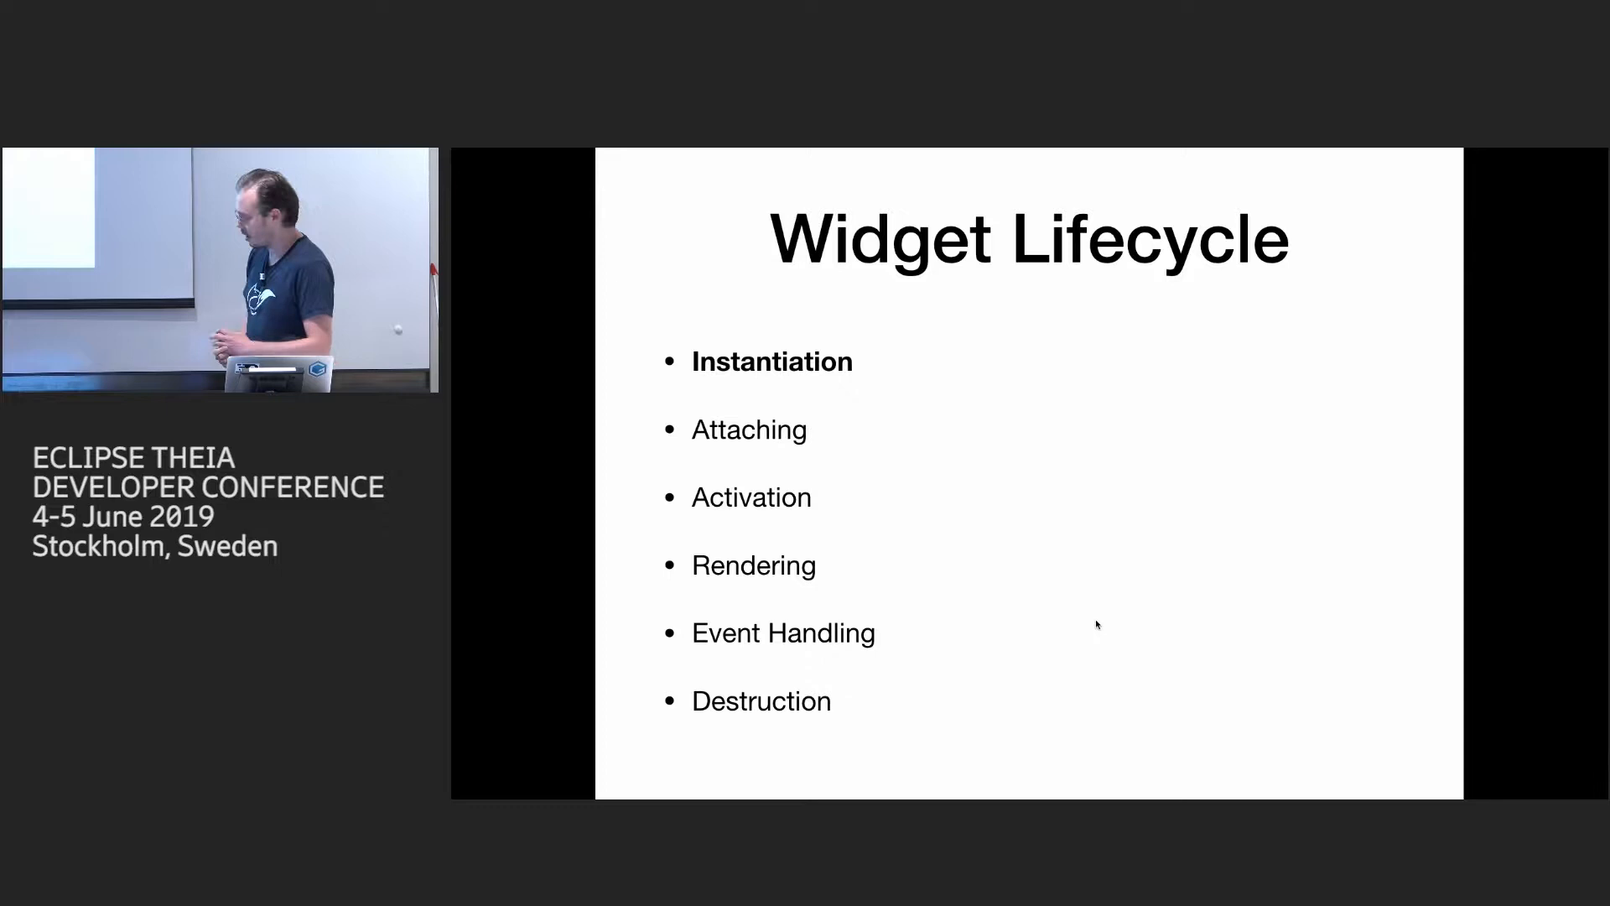
# Step: Advance to the Widget Lifecycle slide listing Instantiation through Destruction
pyautogui.press('Right')
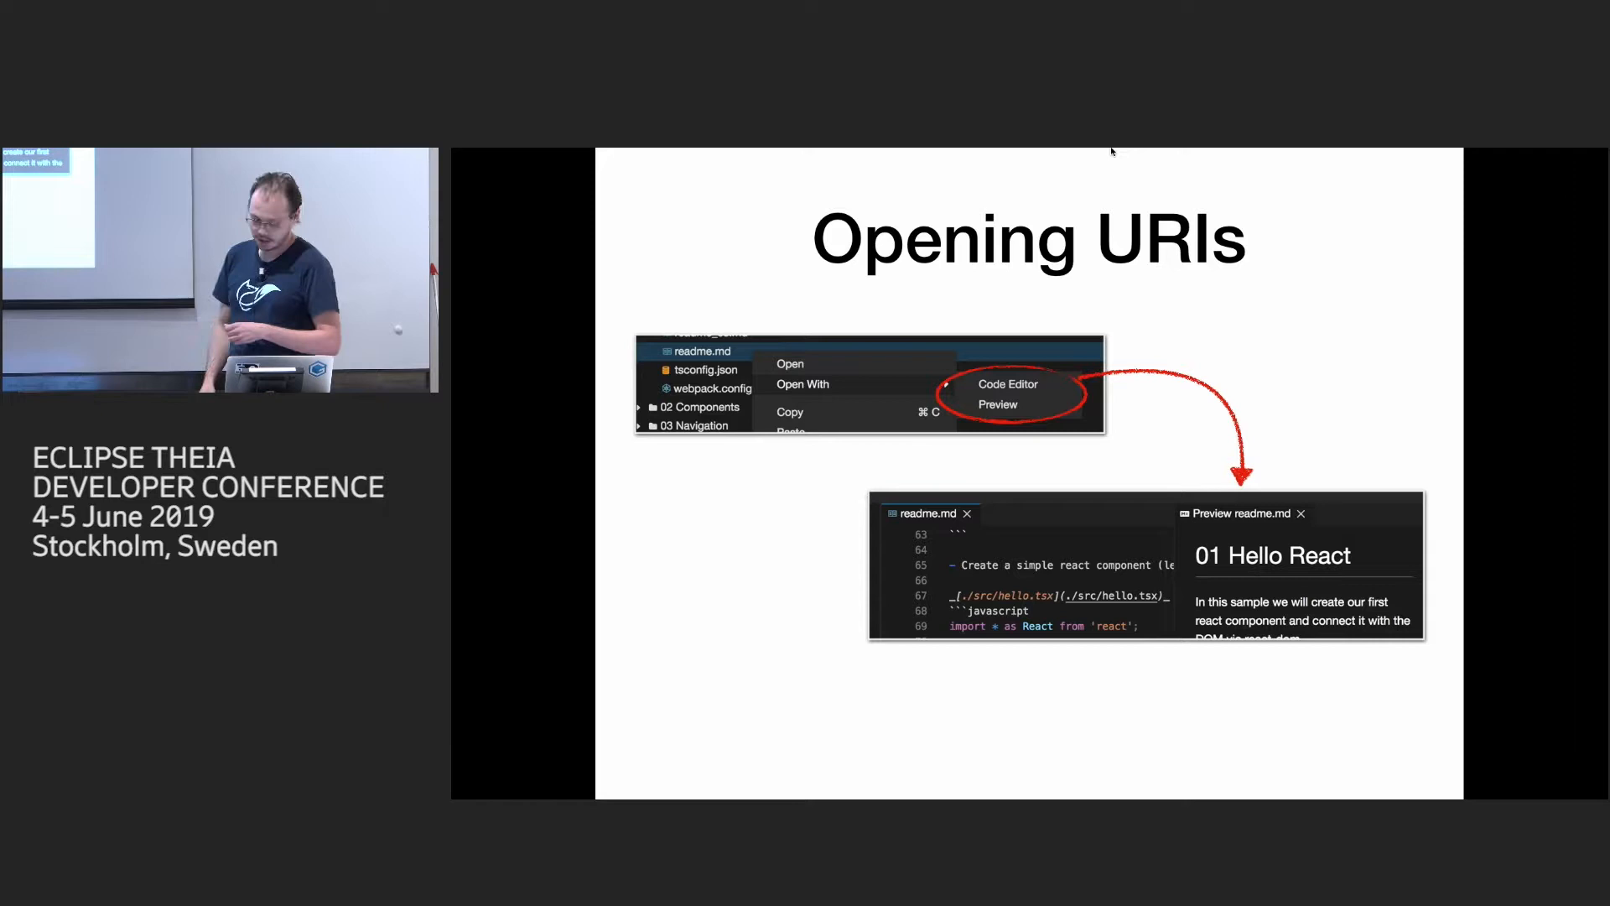
# Step: Advance to the Opening URIs slide with the Open With context menu screenshot
pyautogui.press('Right')
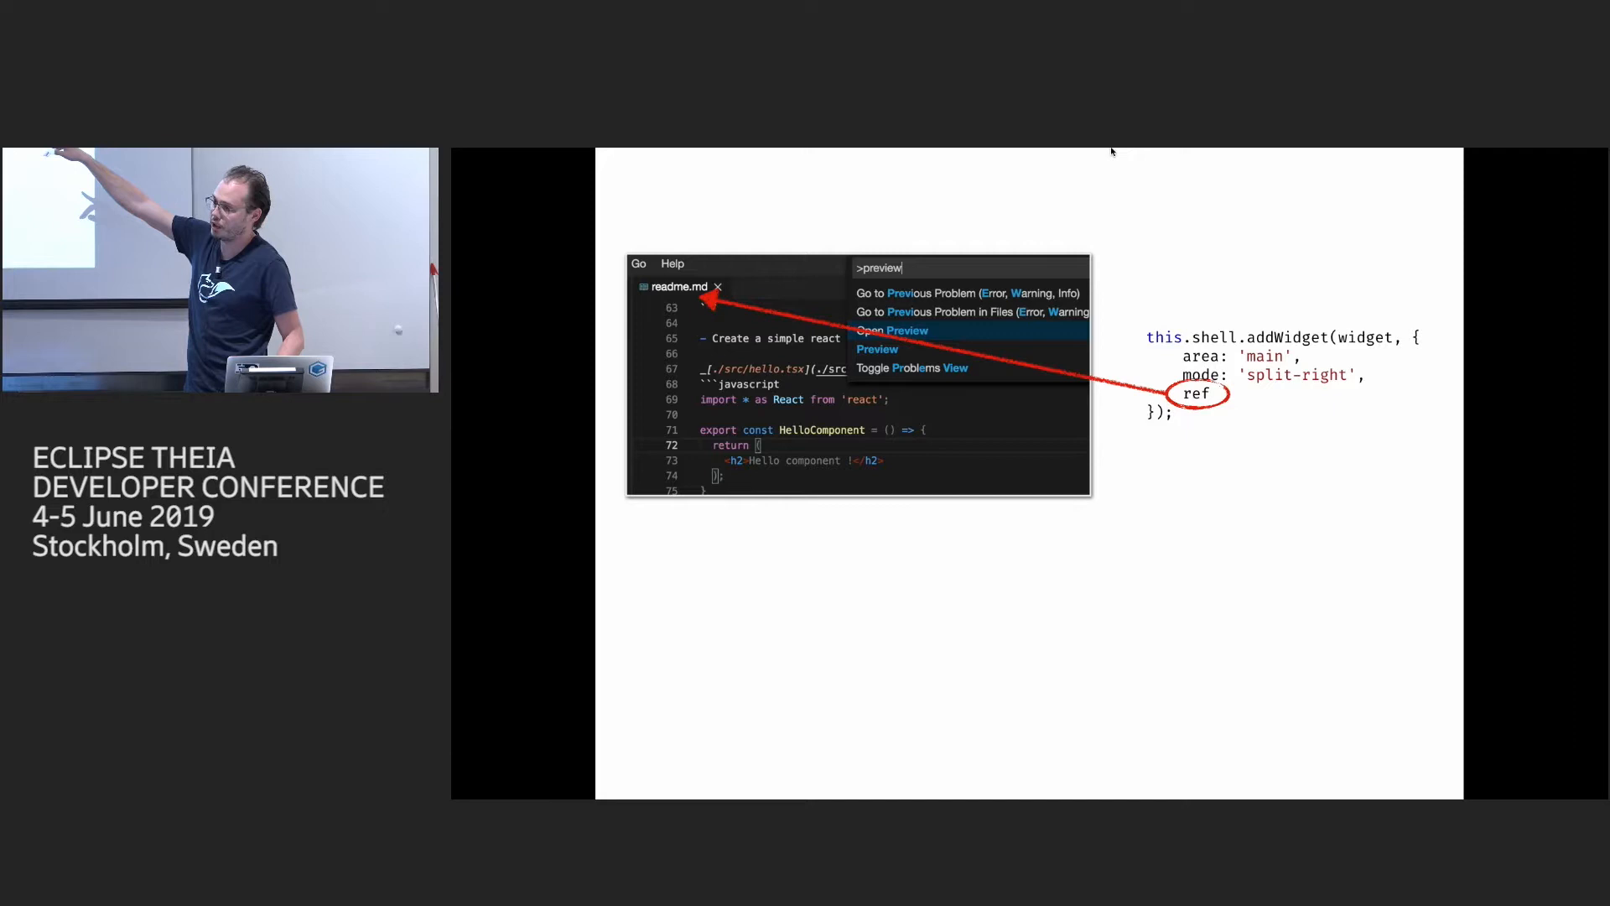
# Step: Advance to the slide linking Open Preview to shell.addWidget with split-right mode
pyautogui.click(891, 331)
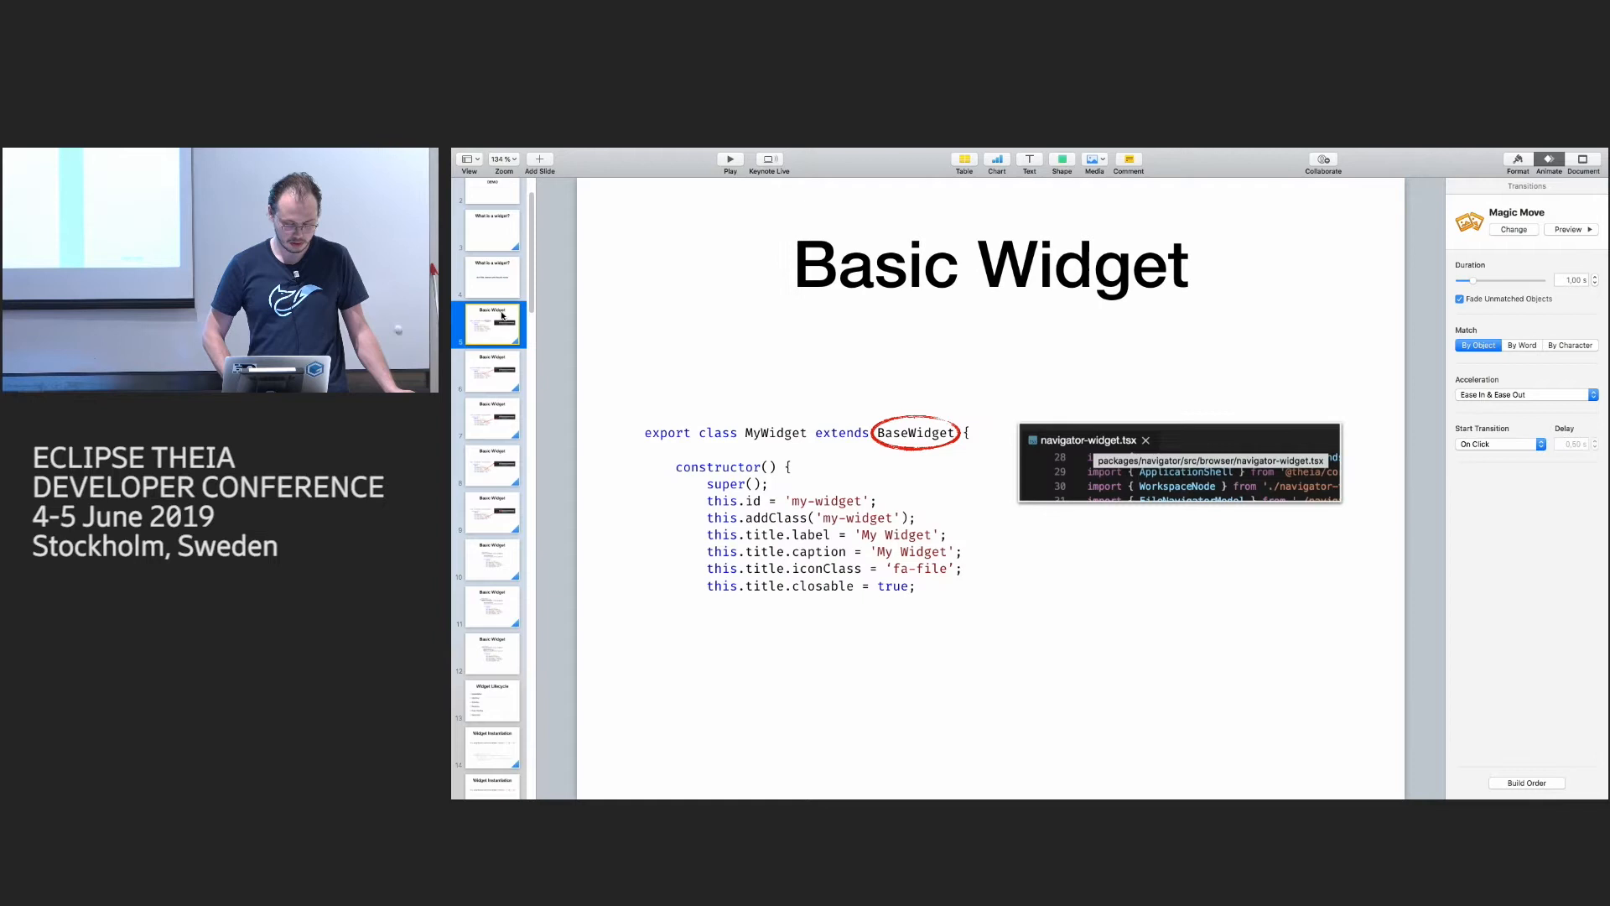
pyautogui.click(492, 559)
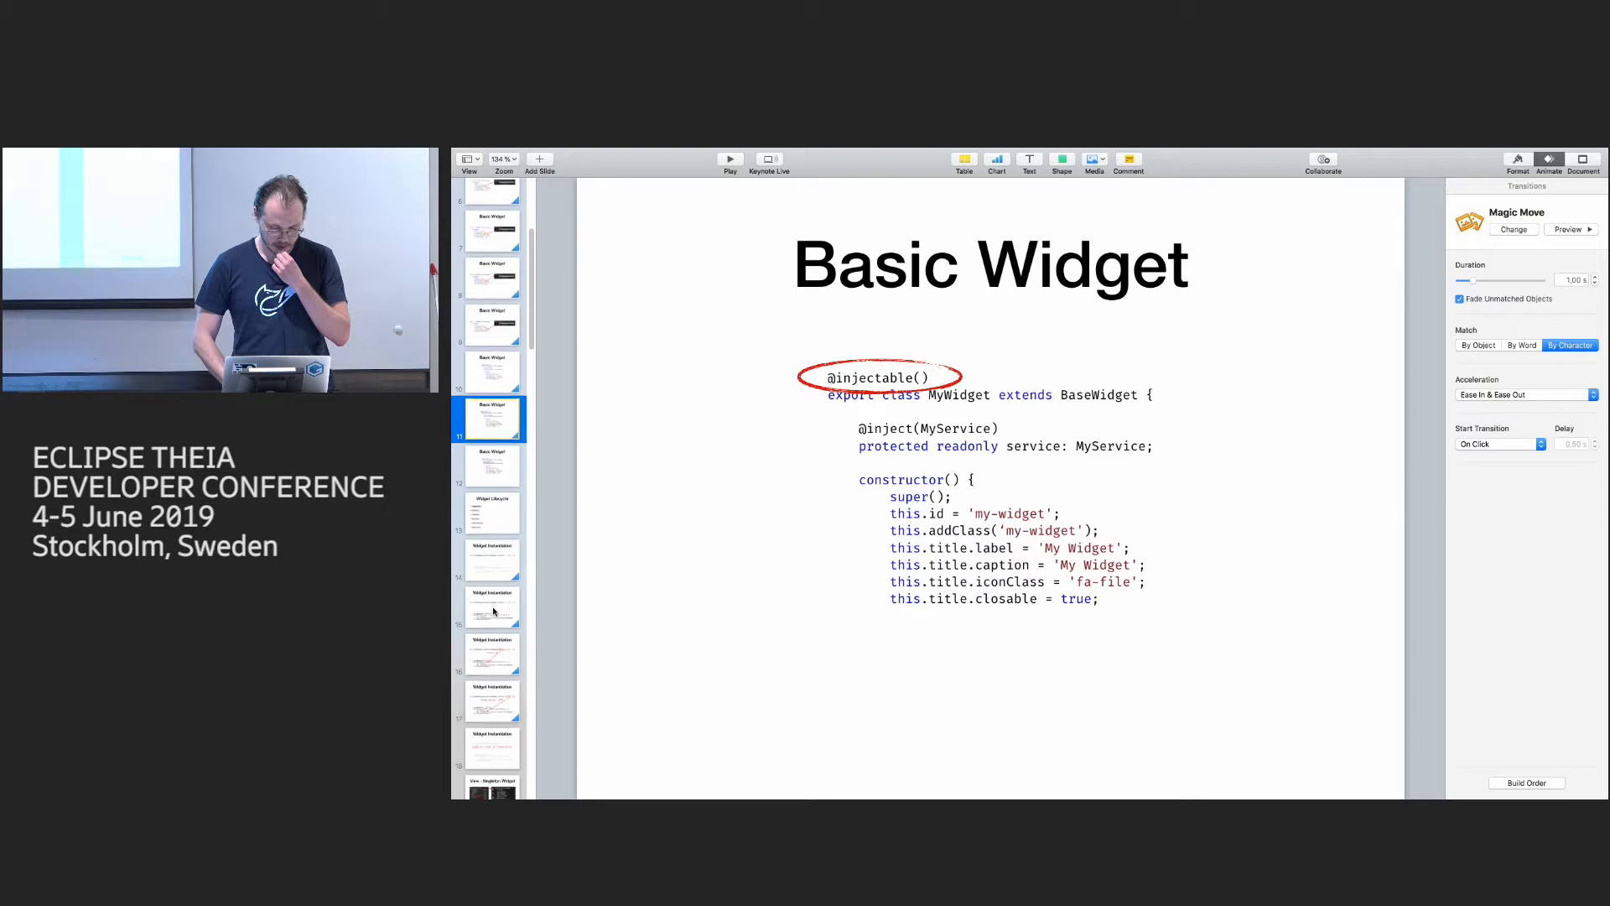
pyautogui.click(492, 606)
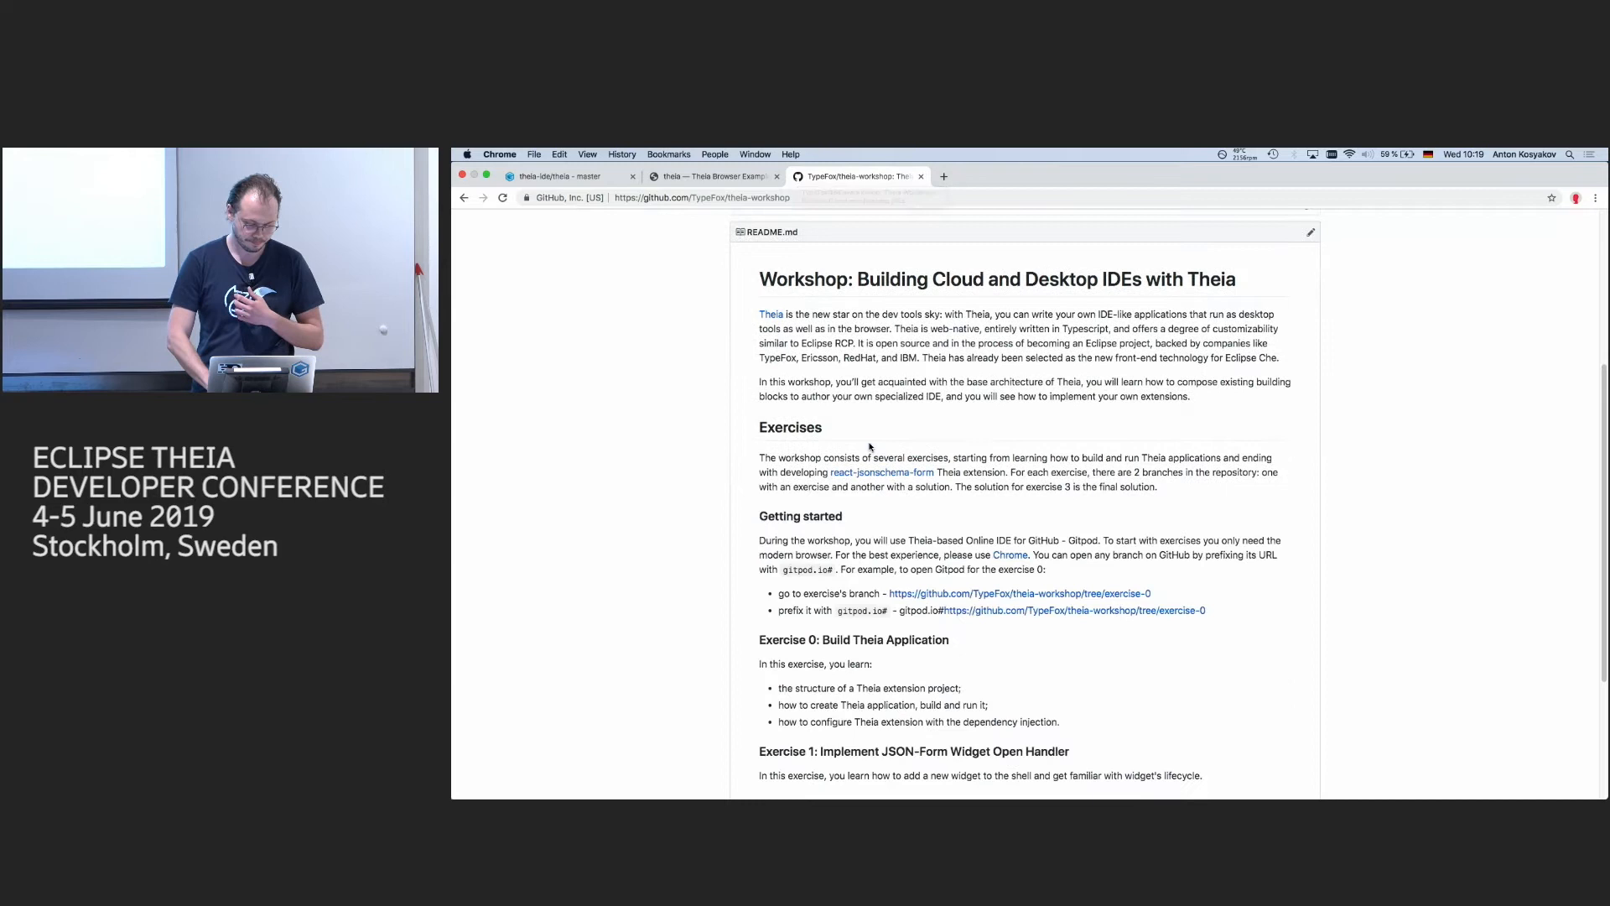
# Step: Scroll through the theia-workshop README on GitHub listing the workshop exercises
pyautogui.scroll(-3)
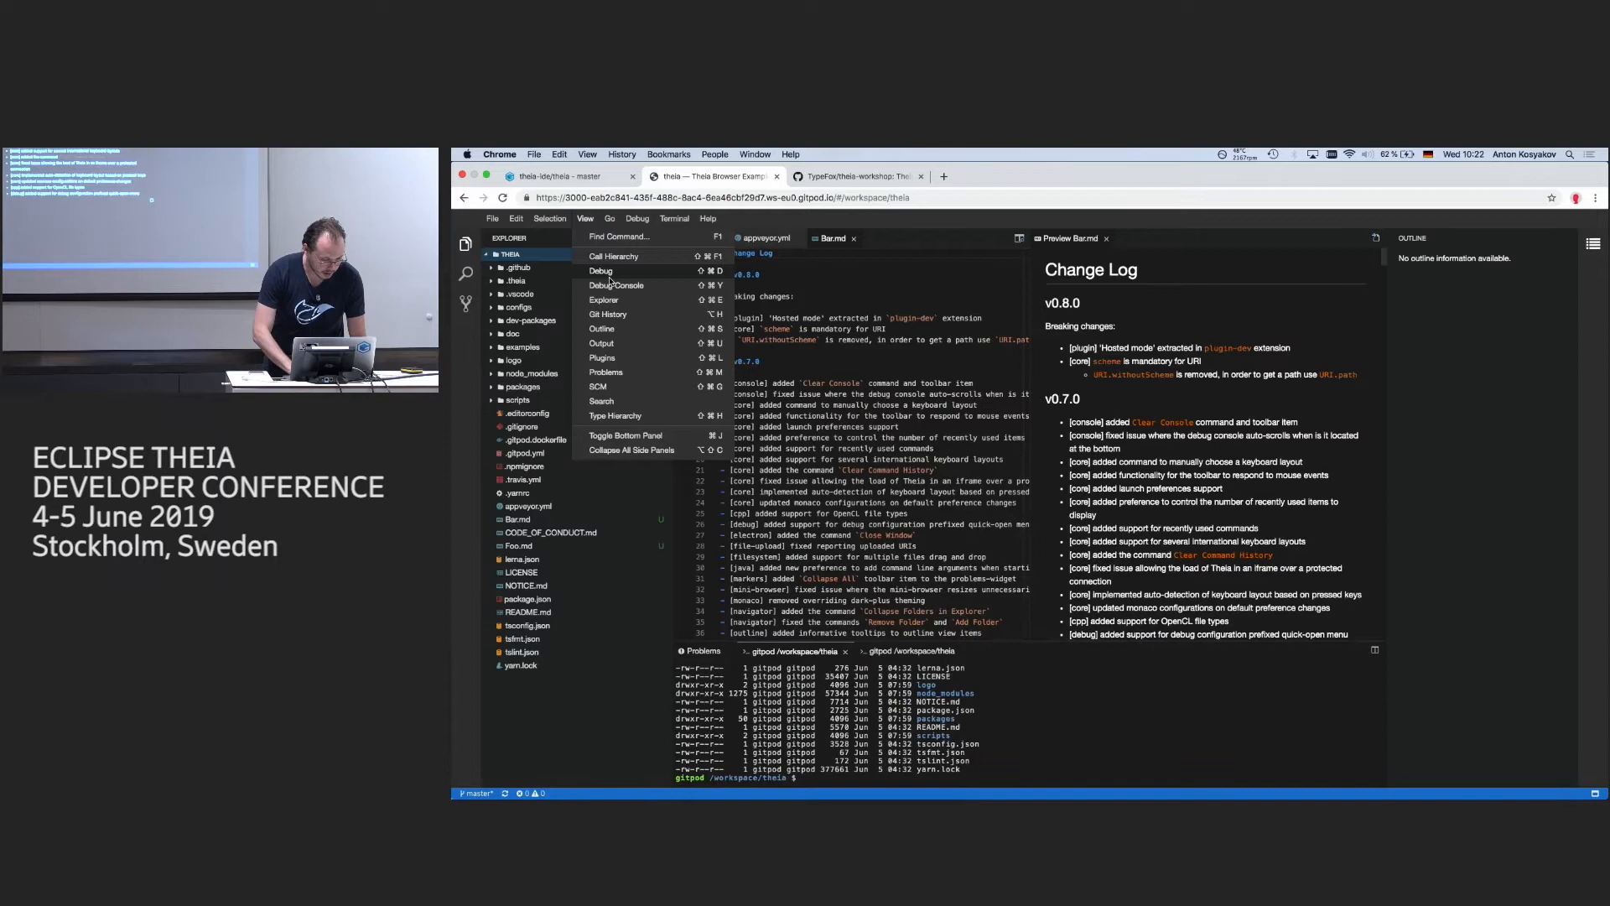
# Step: Show the Debug view in the side panel with threads, call stack and breakpoints
pyautogui.click(600, 270)
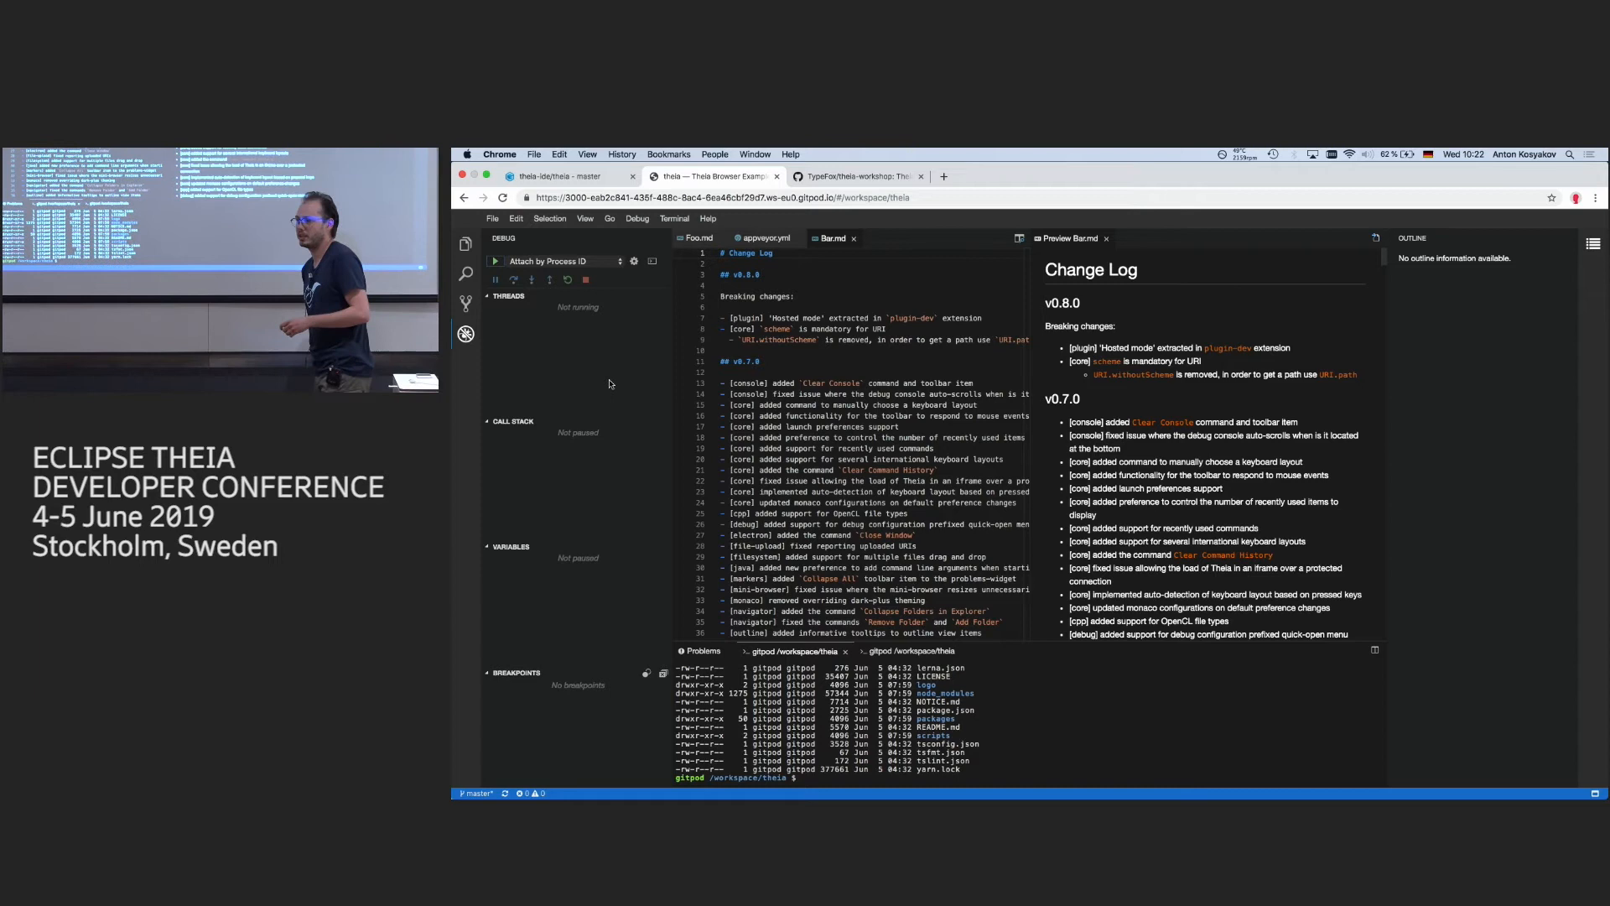
pyautogui.click(491, 218)
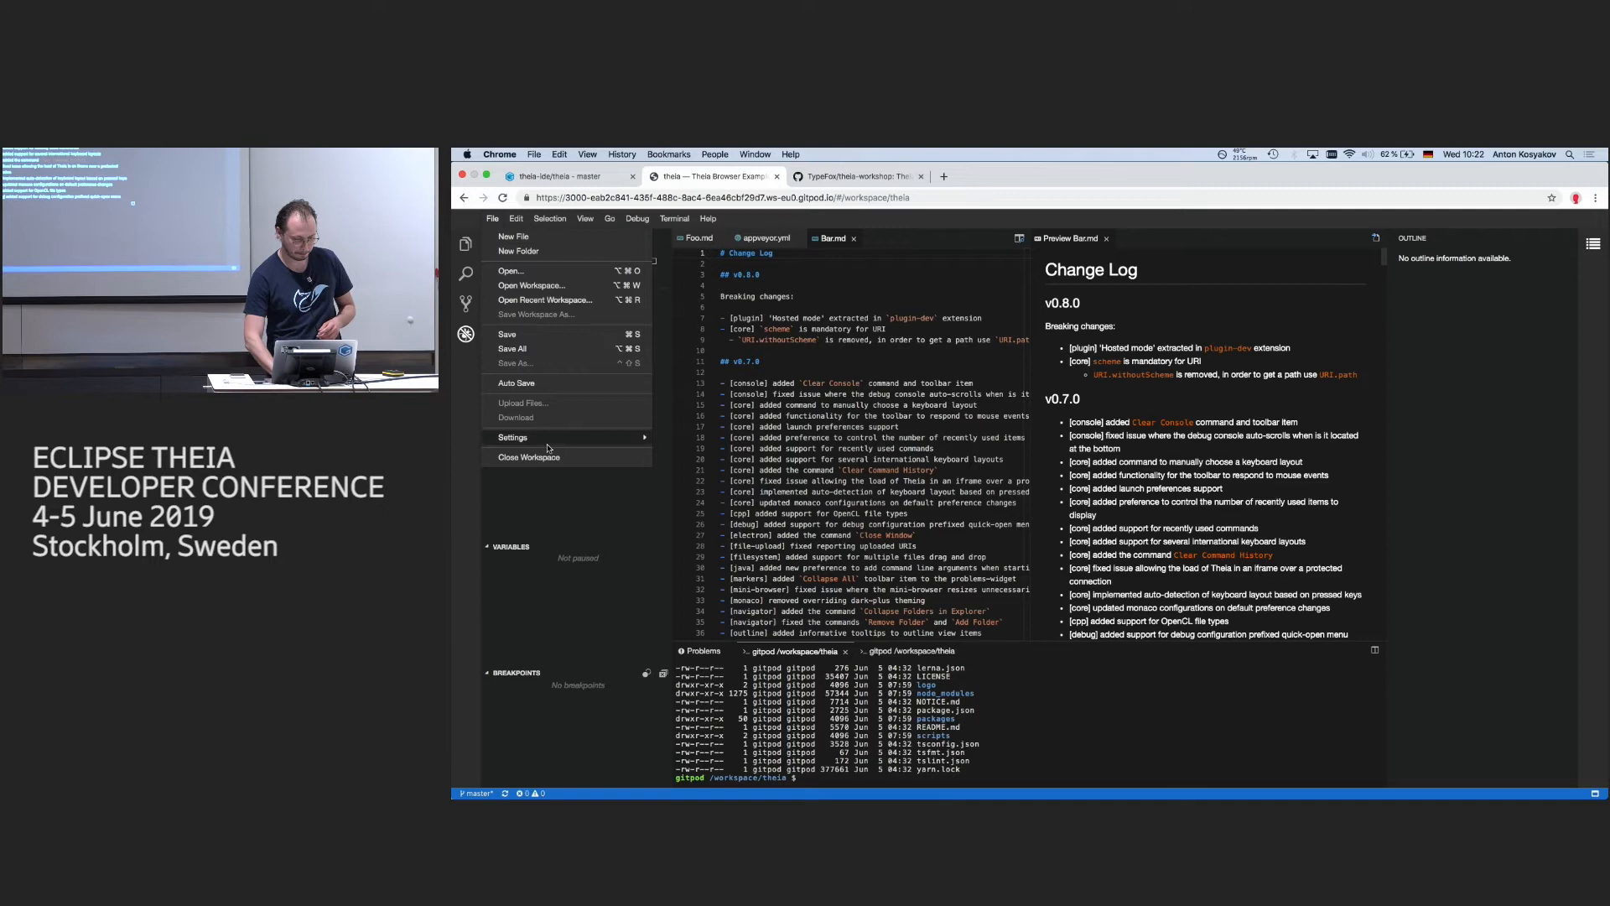
# Step: Show dialogs.ts from packages/core/src/browser with the AbstractDialog class in the editor
pyautogui.click(511, 436)
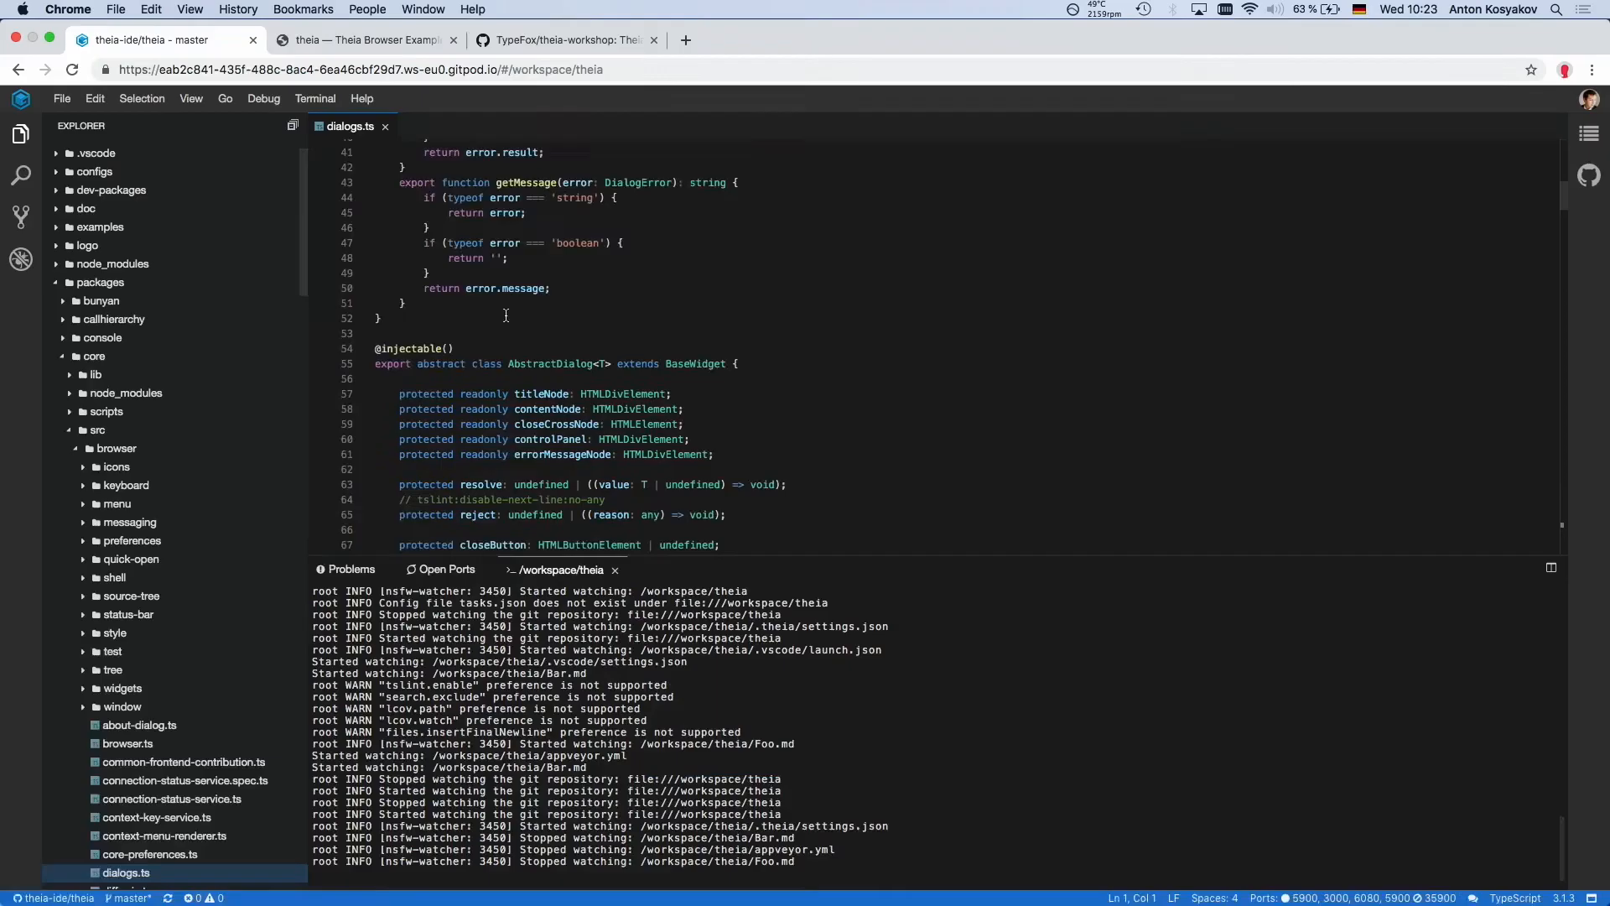
# Step: Select the AbstractDialog identifier at line 55, then bring up the File menu options
pyautogui.scroll(-3)
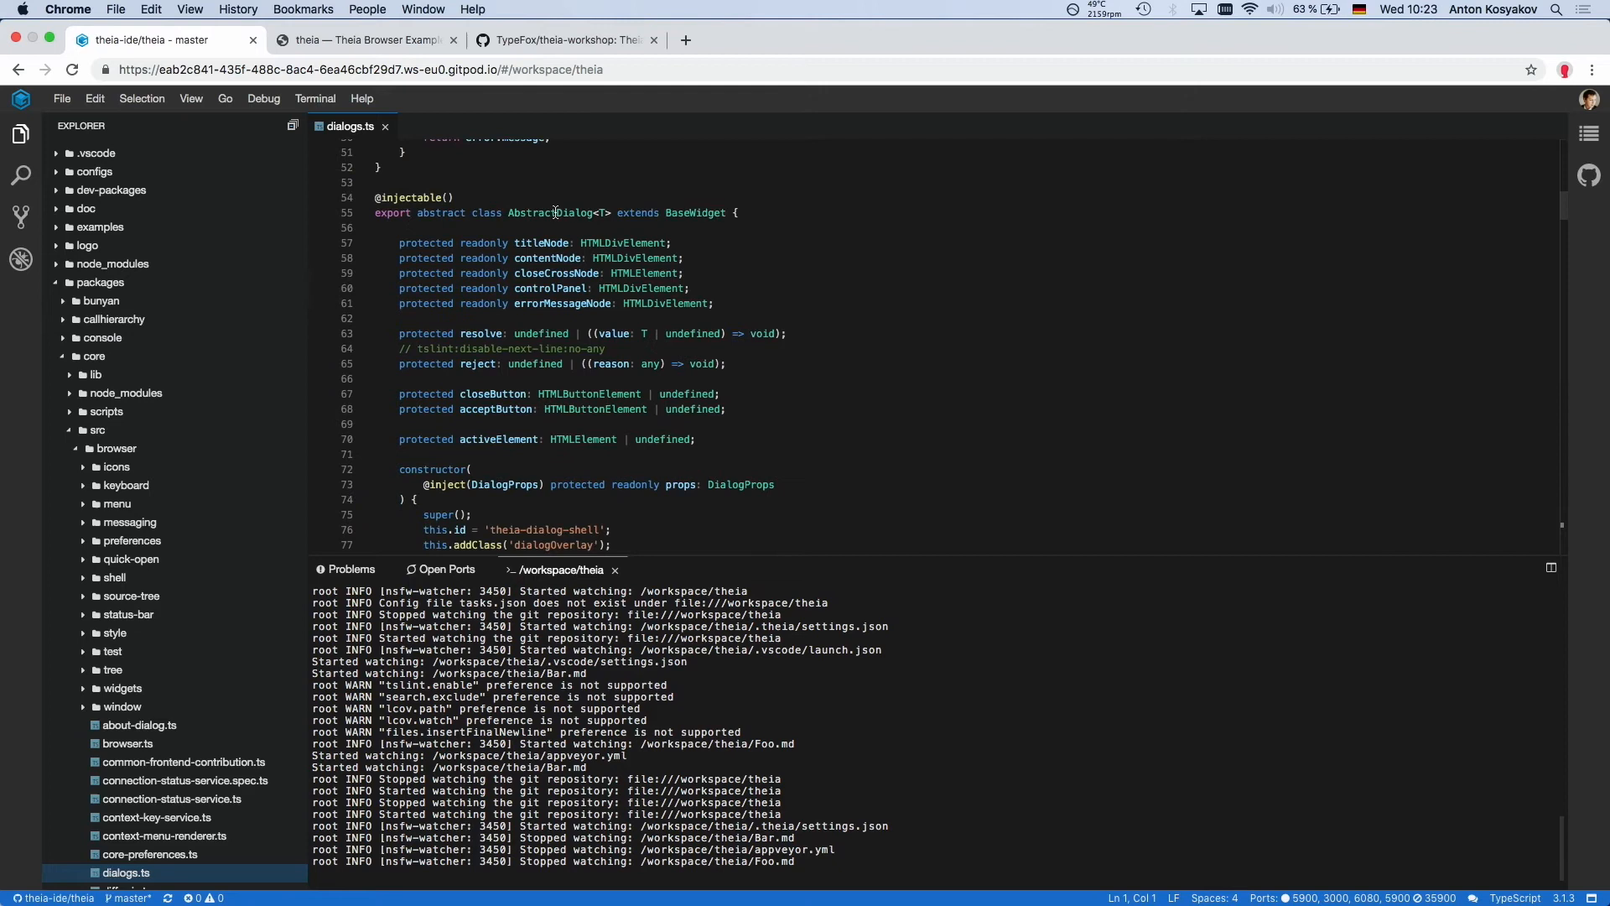
pyautogui.click(557, 213)
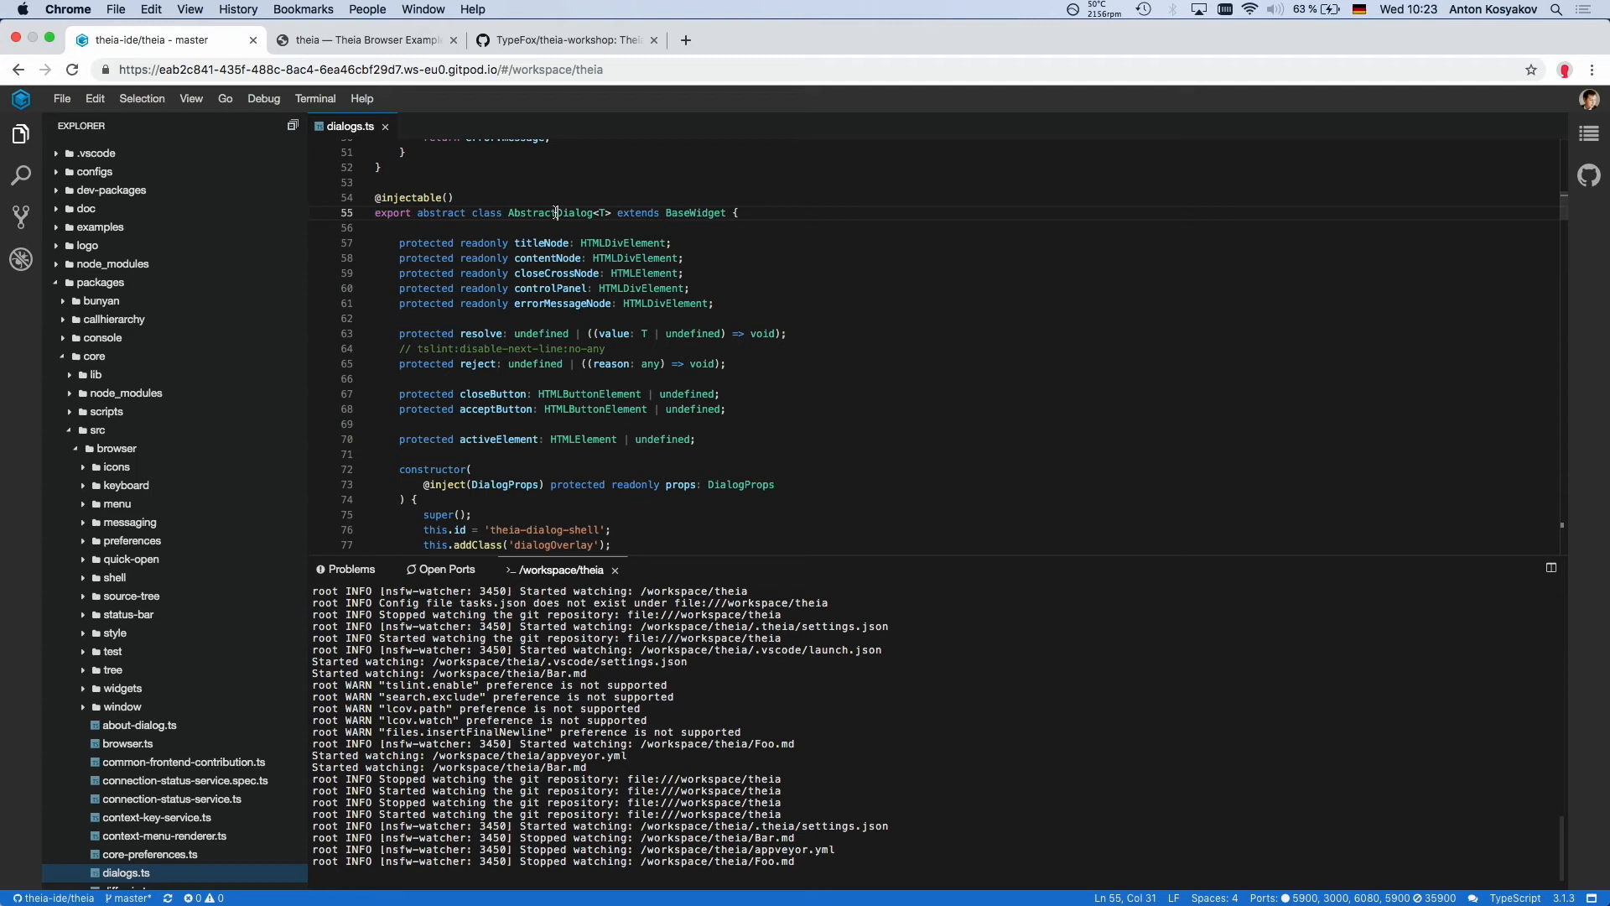
pyautogui.doubleClick(550, 213)
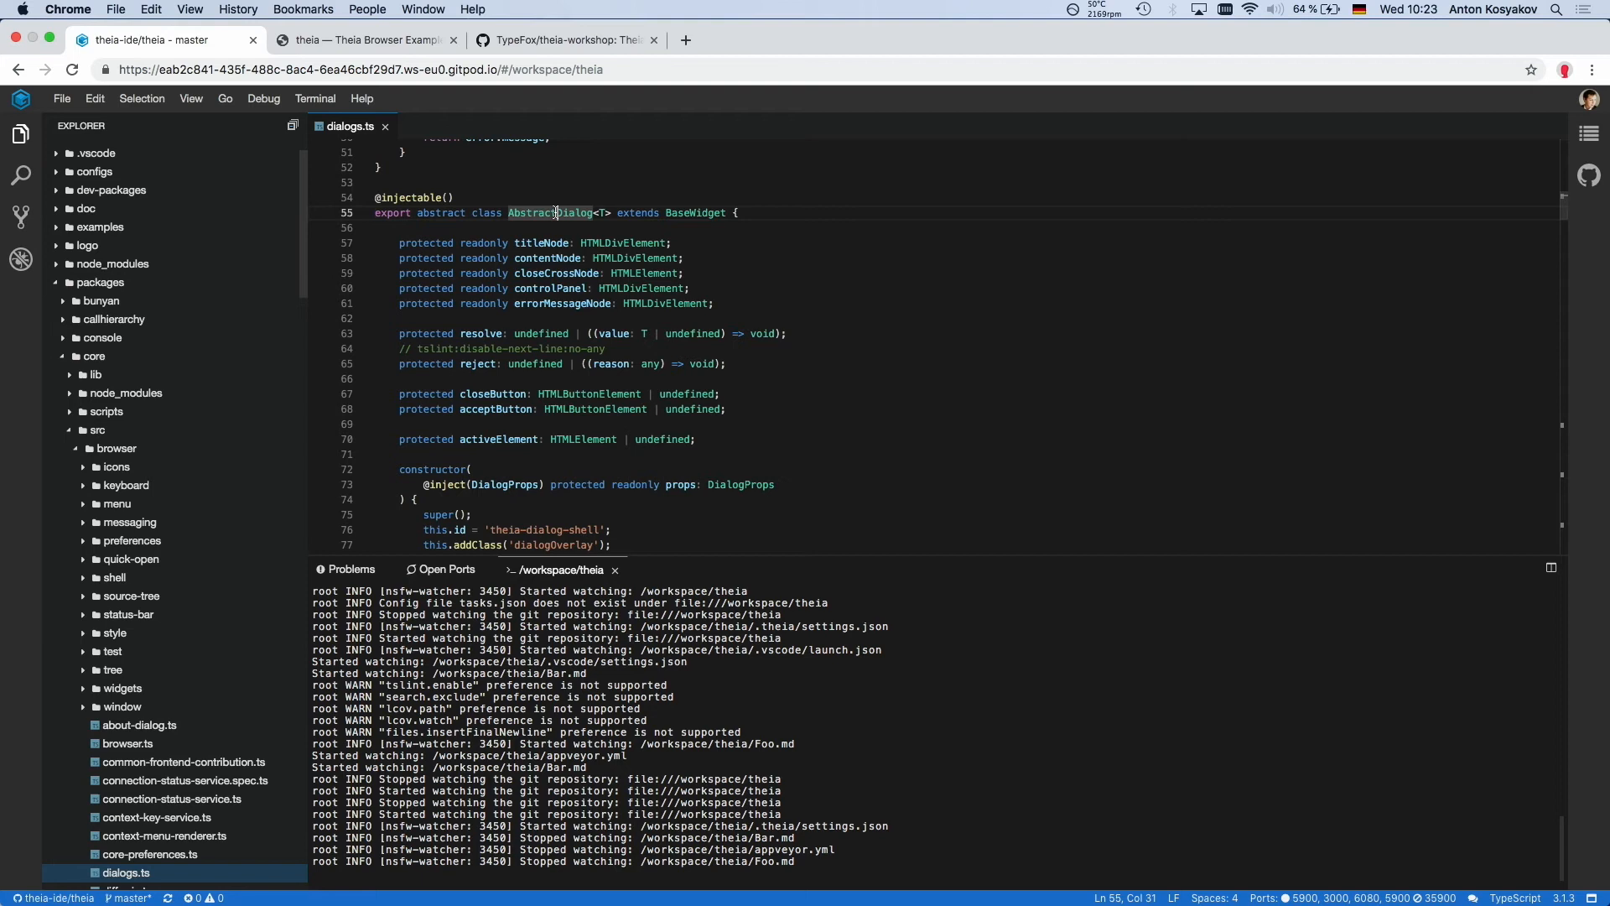
pyautogui.click(62, 97)
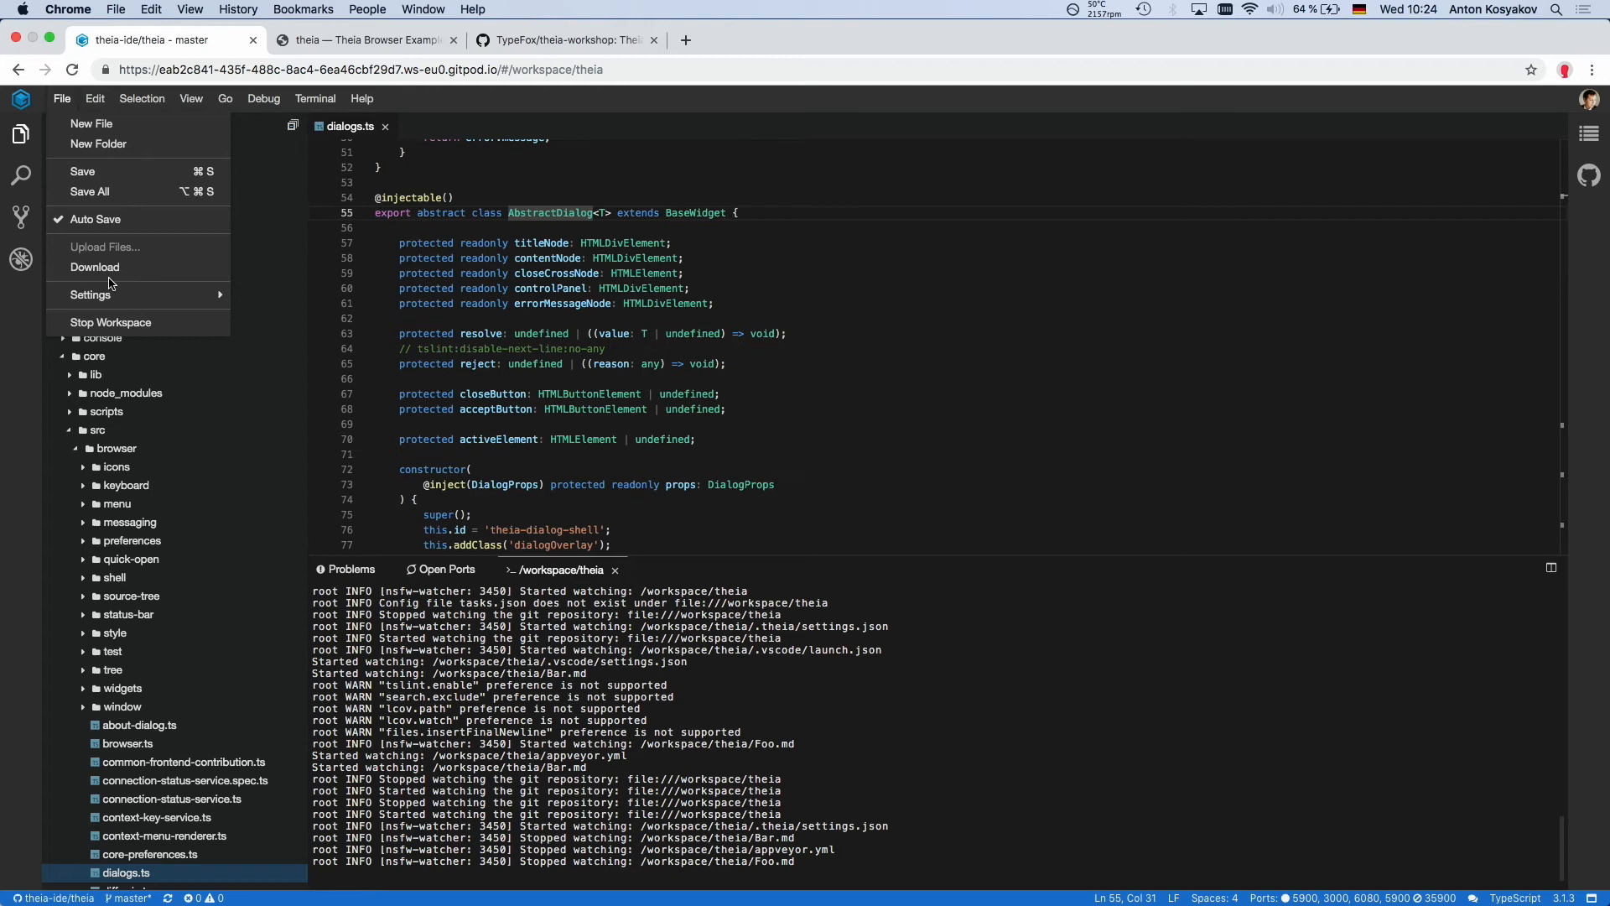